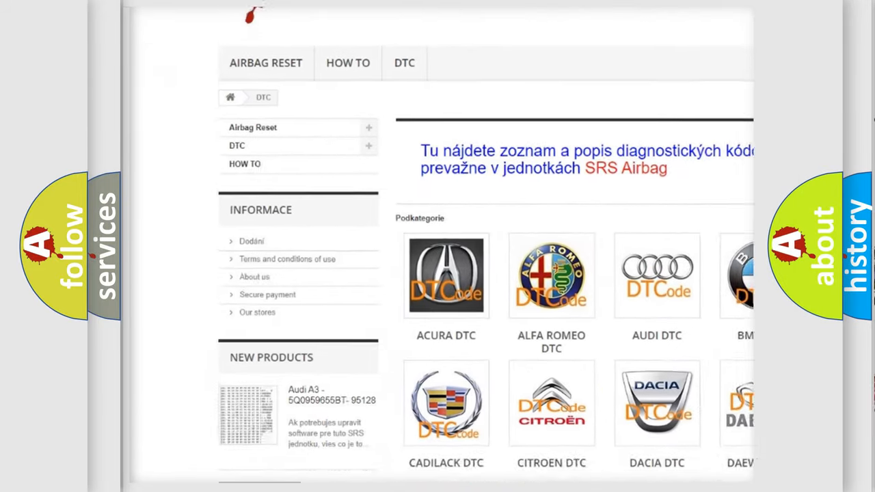
{"action": "scroll", "scroll_direction": "down", "scroll_amount": 3}
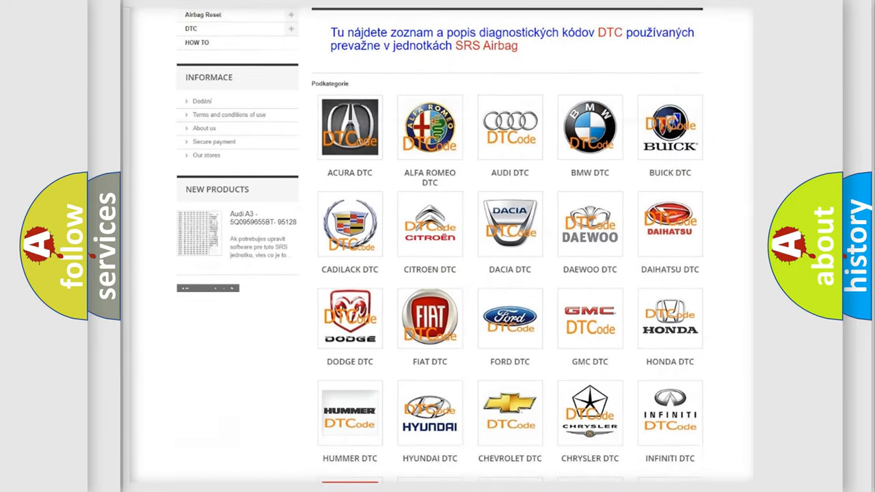
{"action": "scroll", "scroll_direction": "down", "scroll_amount": 3}
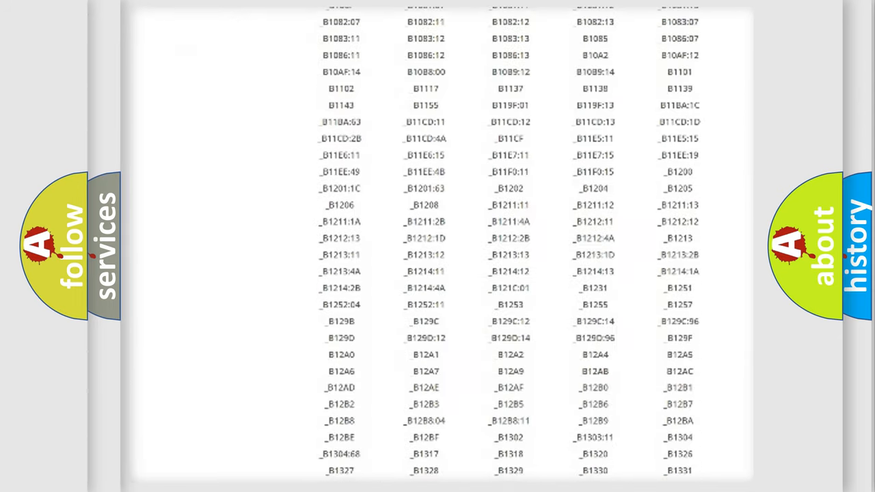
{"action": "scroll", "scroll_direction": "down", "scroll_amount": 3}
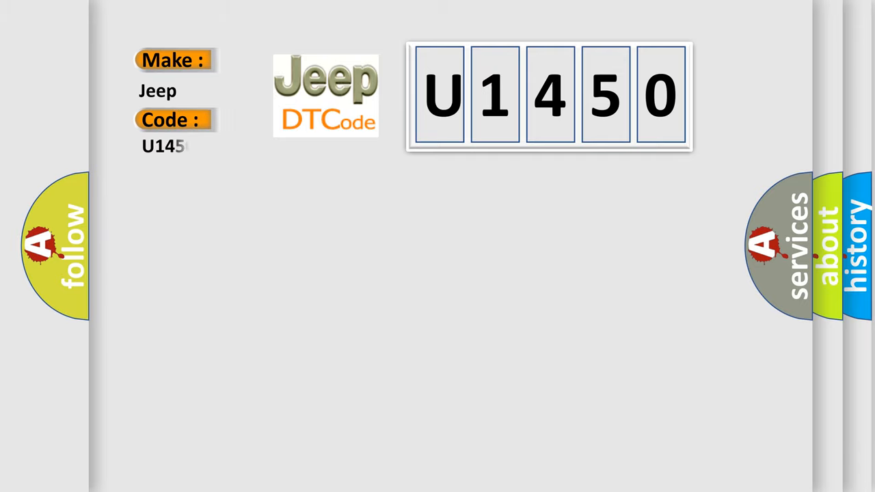
{"action": "type", "text": "0"}
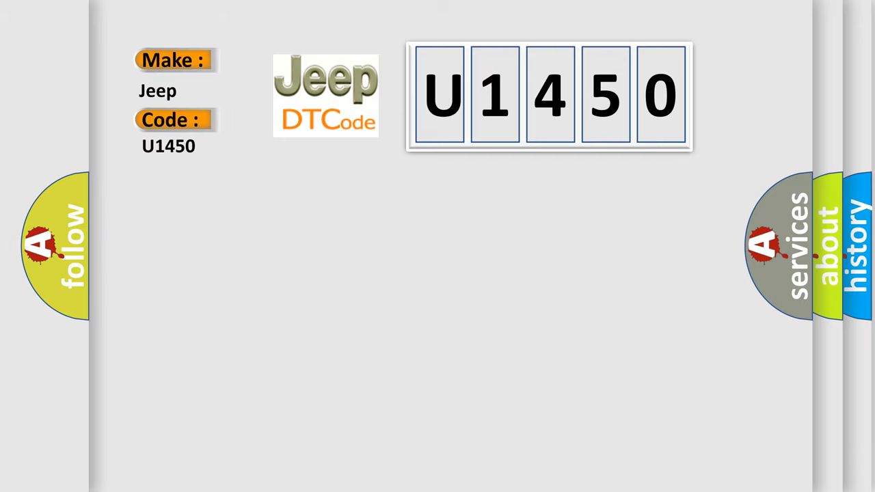